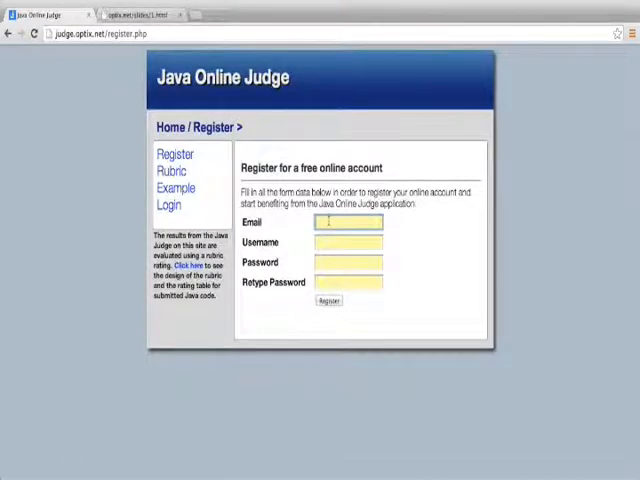
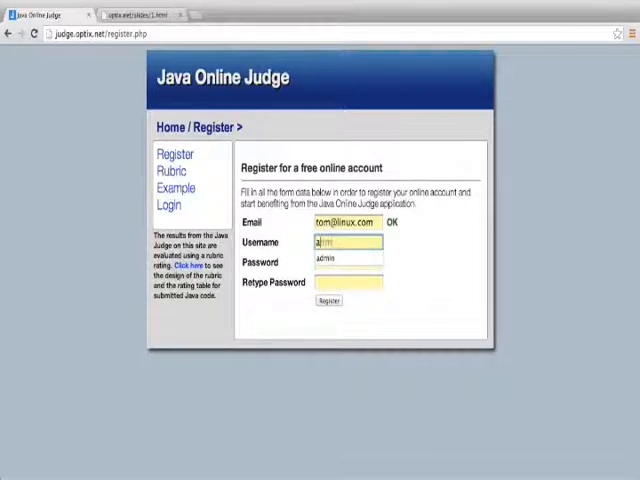
# - Register a free account named thomas by filling in the registration form and submitting it
pyautogui.write('dmin')
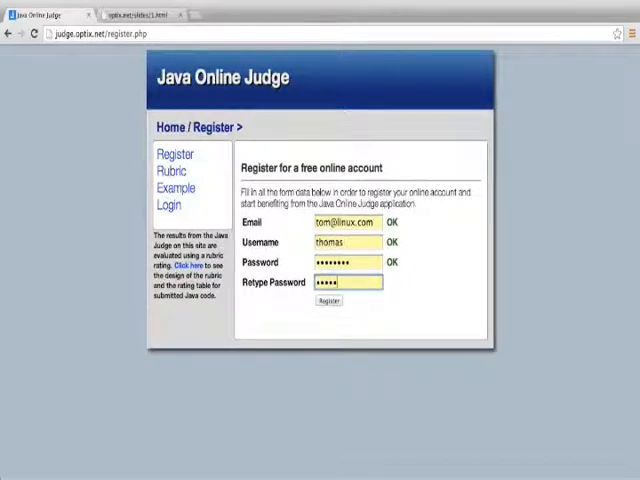
pyautogui.click(169, 204)
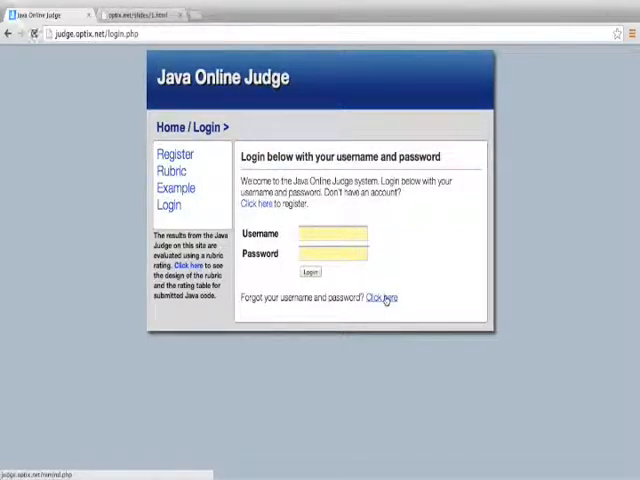
pyautogui.click(384, 297)
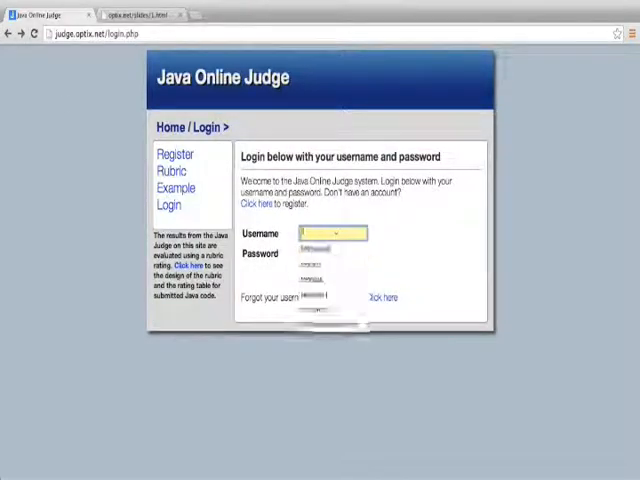
pyautogui.write('thomas')
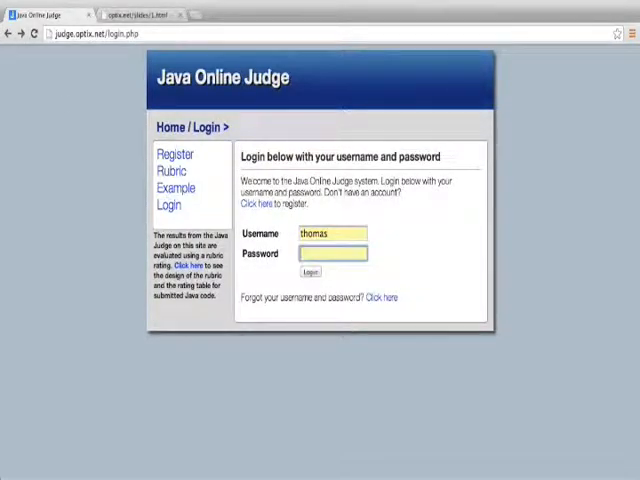
pyautogui.write('password')
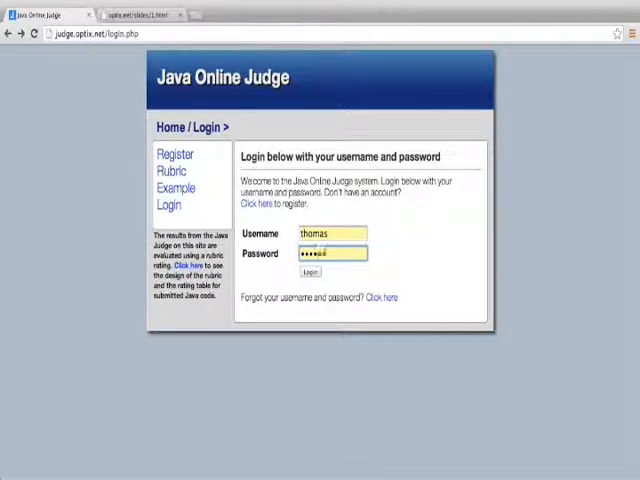
pyautogui.click(309, 271)
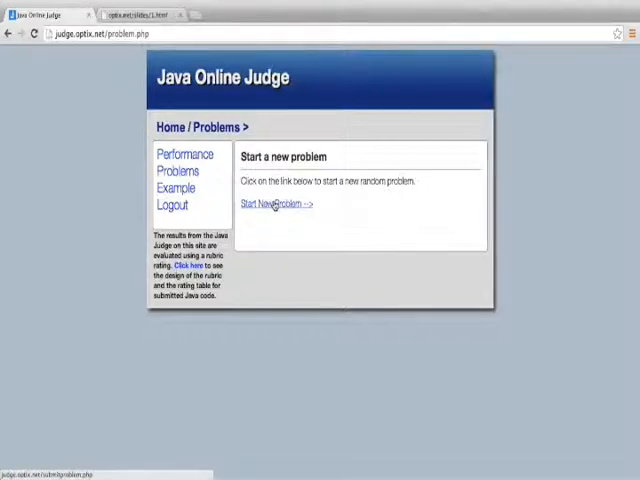
# - Start a random problem (Square of Integer) and submit a first solution to the judge
pyautogui.click(273, 204)
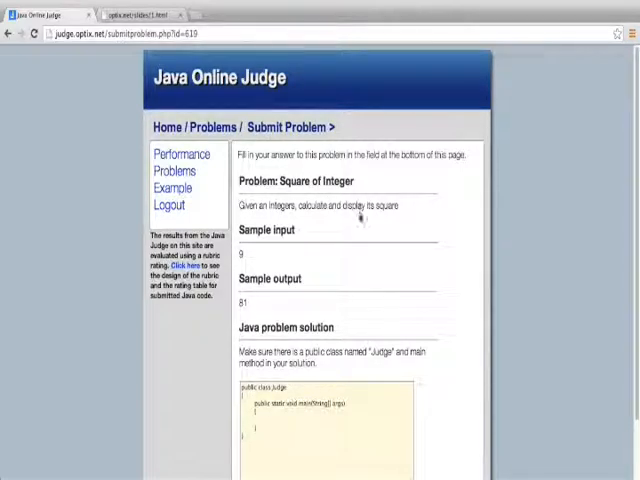
pyautogui.scroll(-3)
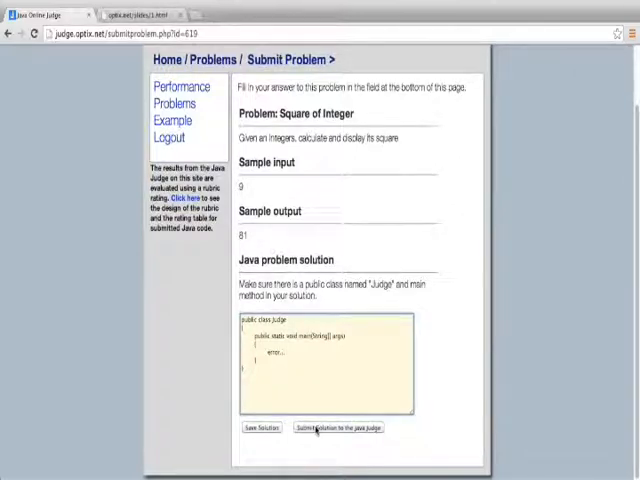
pyautogui.click(334, 427)
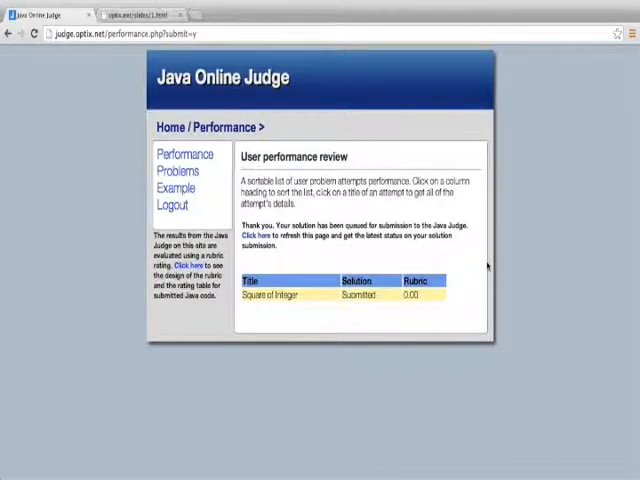
pyautogui.moveTo(360, 296)
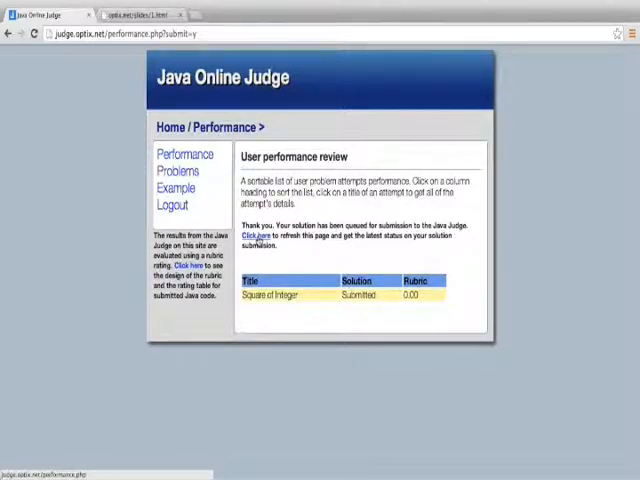
# - Refresh the results and review the Square of Integer attempt: Errors, 0.00, two compile errors
pyautogui.click(258, 235)
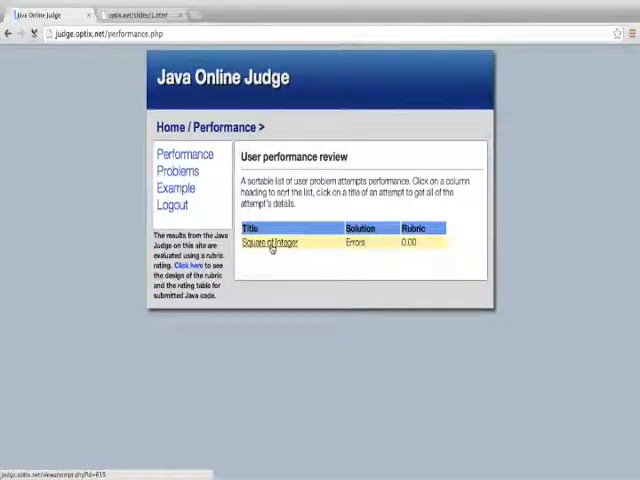
pyautogui.click(268, 243)
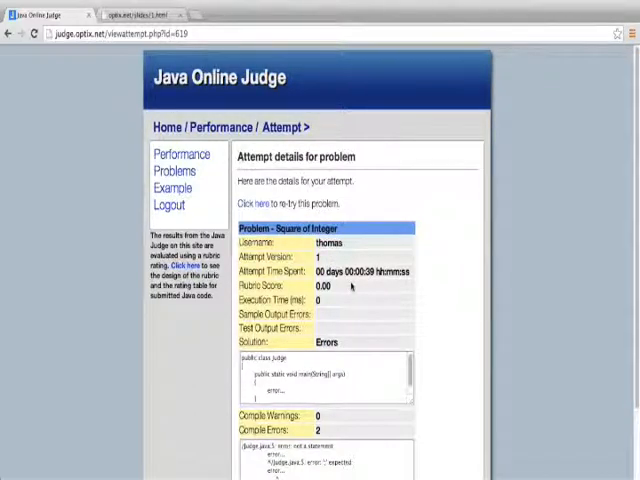
pyautogui.scroll(-3)
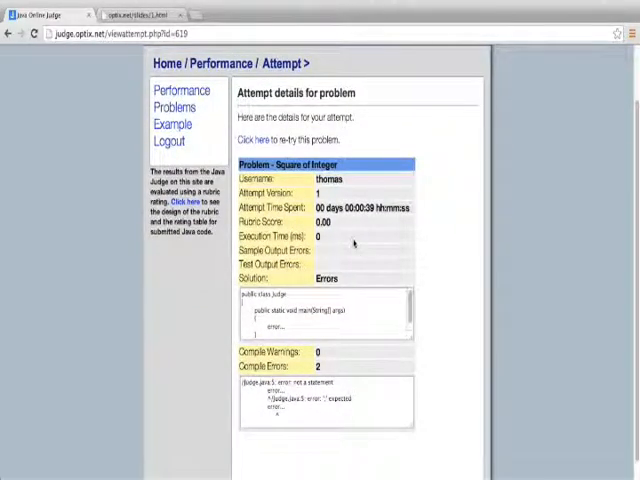
pyautogui.scroll(-3)
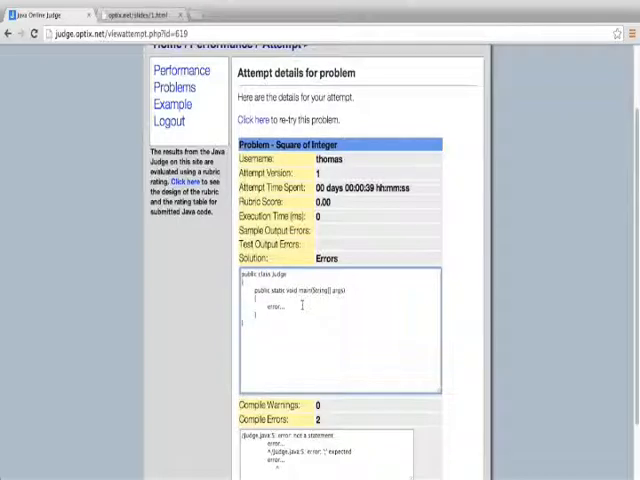
pyautogui.scroll(3)
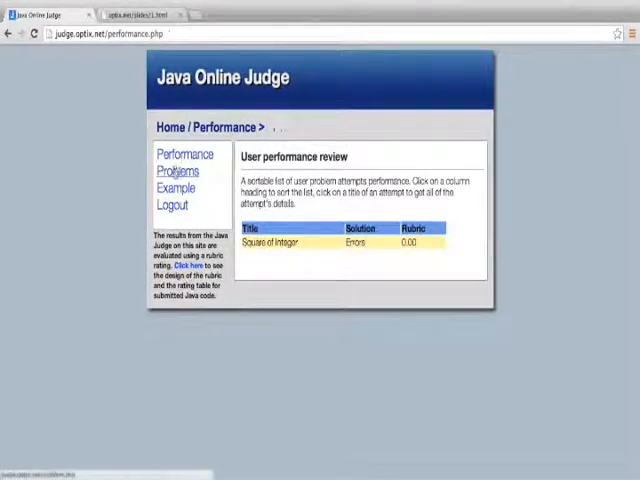
pyautogui.click(177, 171)
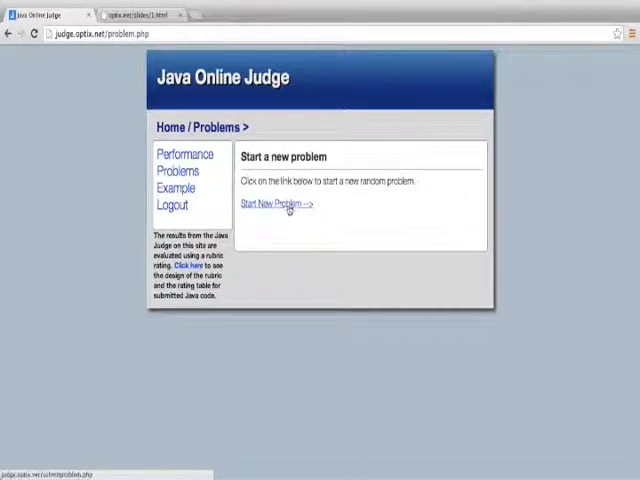
pyautogui.click(185, 154)
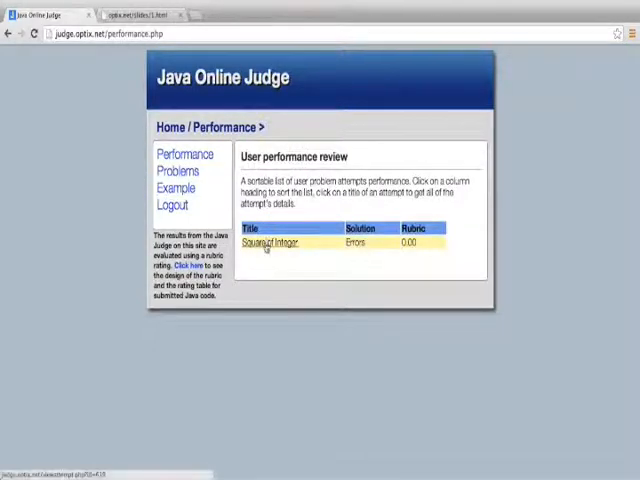
# - Reopen Square of Integer, add a while(true) loop to the code, and submit it
pyautogui.click(266, 243)
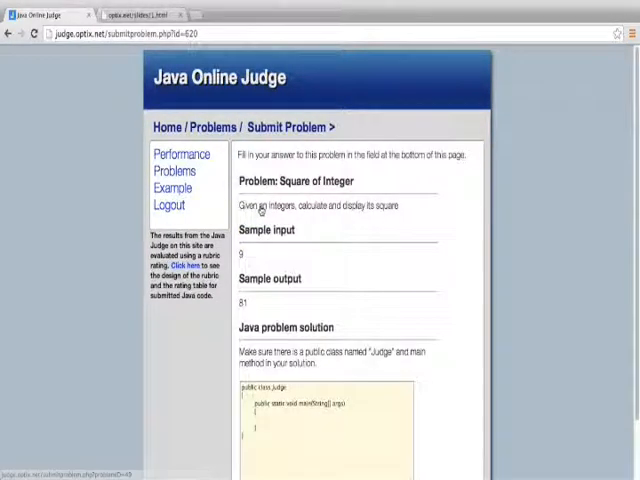
pyautogui.scroll(-3)
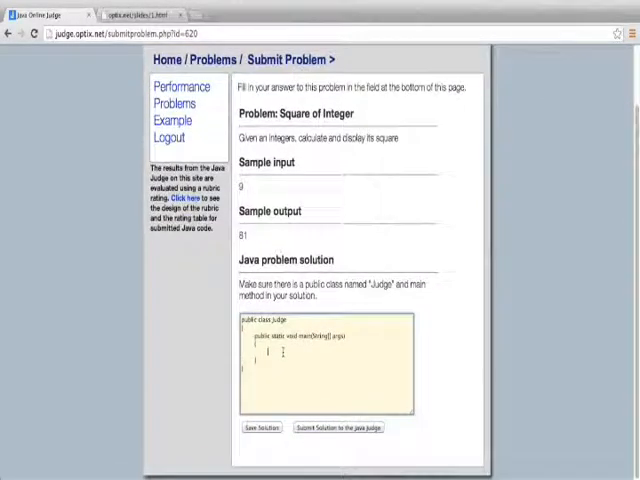
pyautogui.write('while')
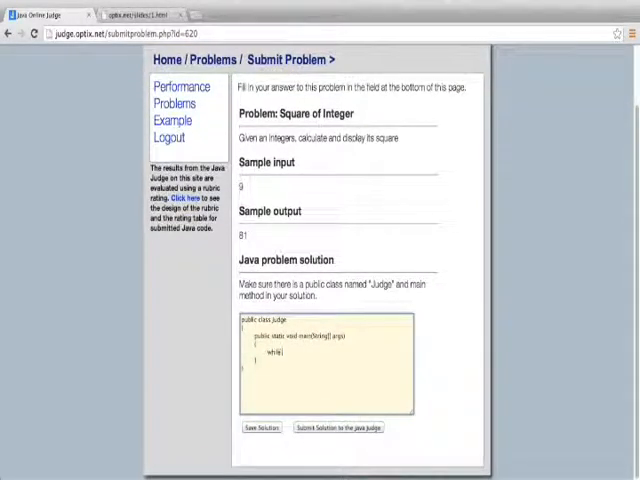
pyautogui.write('true);')
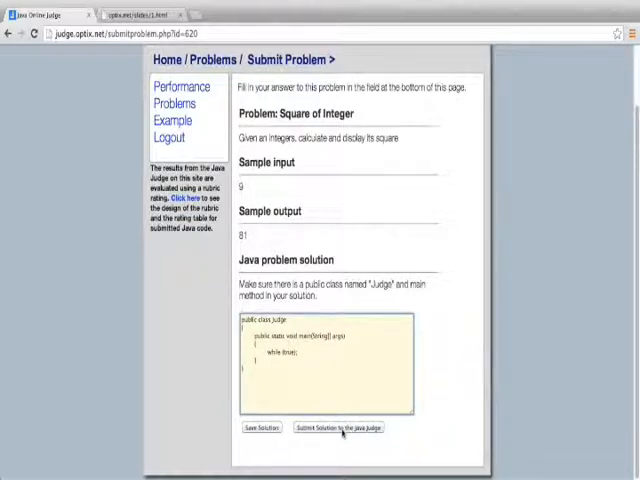
pyautogui.click(340, 428)
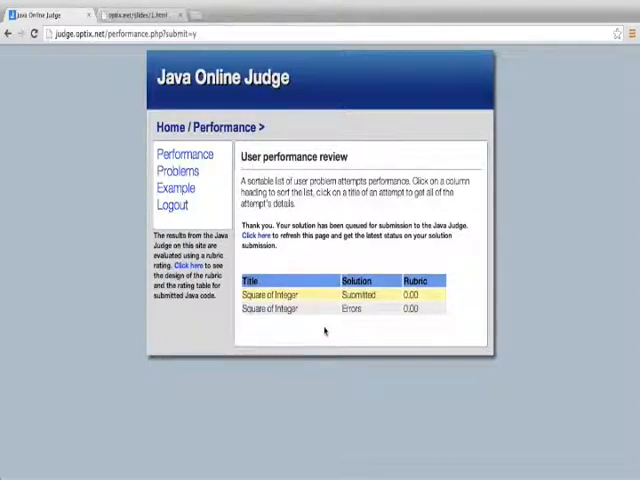
pyautogui.moveTo(318, 323)
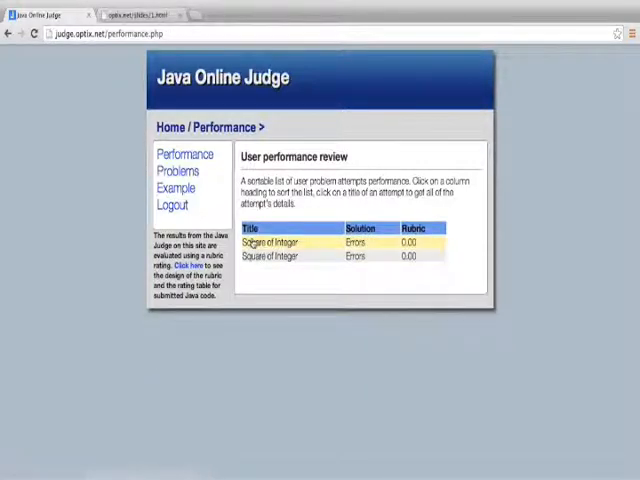
# - Reopen the latest Square of Integer attempt from the Performance list
pyautogui.click(268, 242)
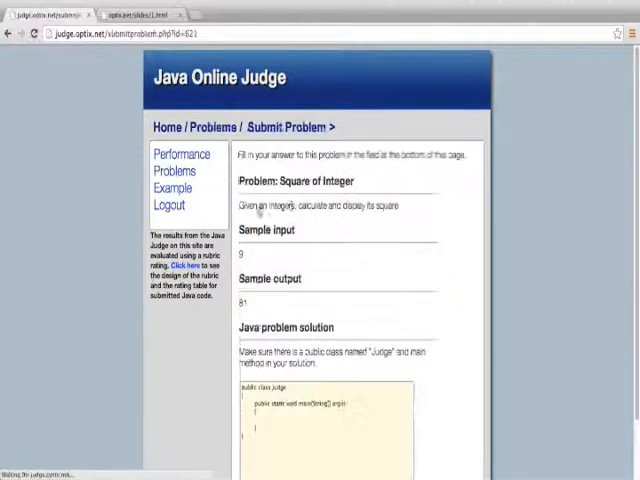
# - Add a System.out.print statement to the solution, submit it, and refresh the results
pyautogui.scroll(-3)
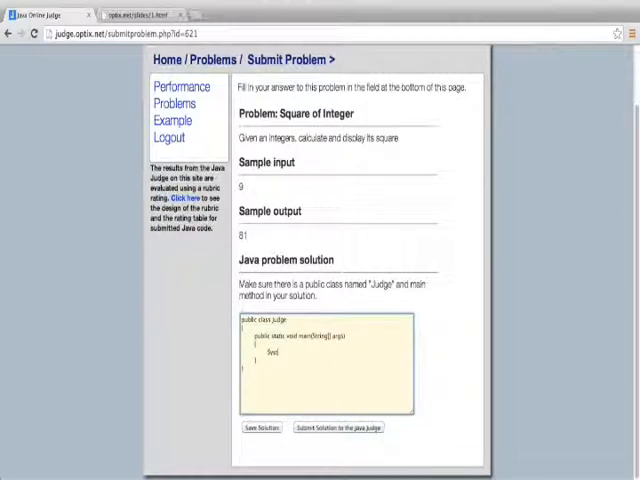
pyautogui.write('System.out.print')
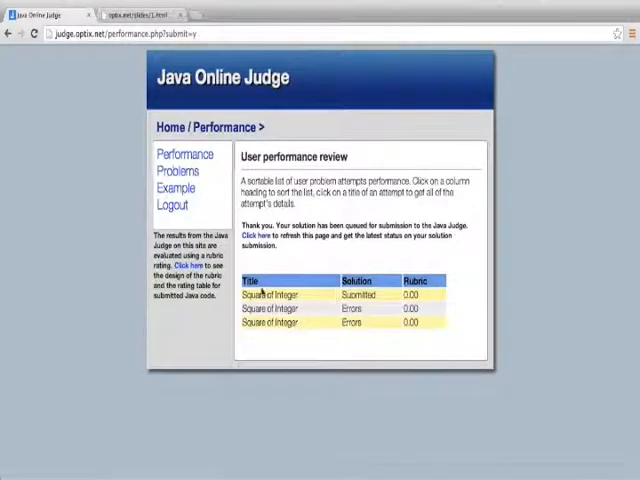
pyautogui.click(258, 235)
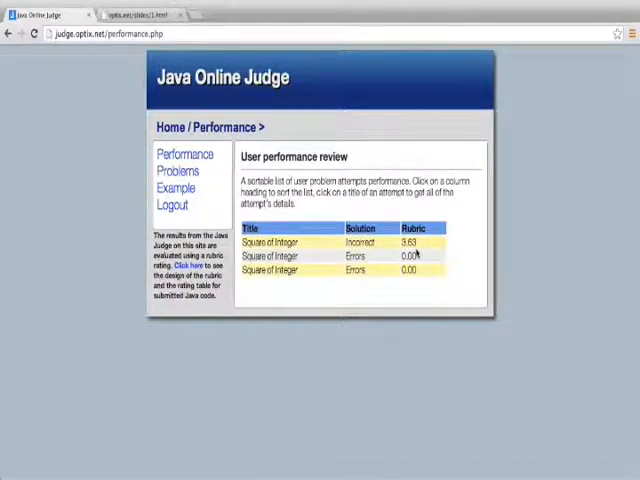
# - View the Incorrect 3.63 attempt's details: no compile errors, four test output errors
pyautogui.click(267, 242)
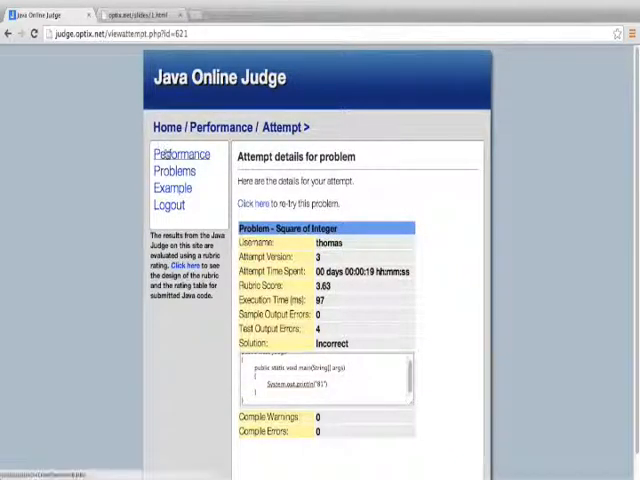
pyautogui.click(184, 154)
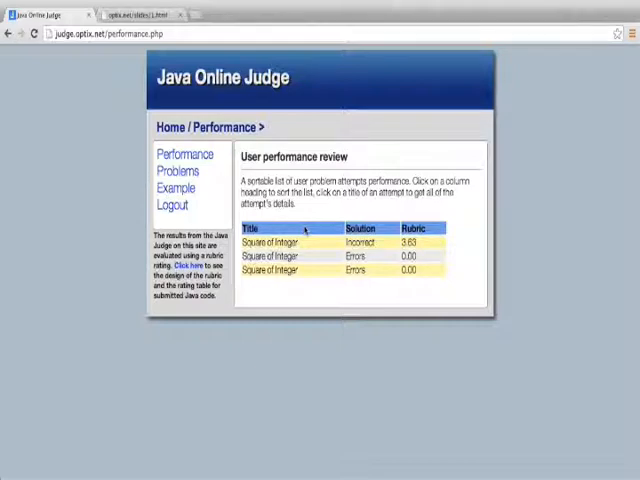
pyautogui.click(268, 242)
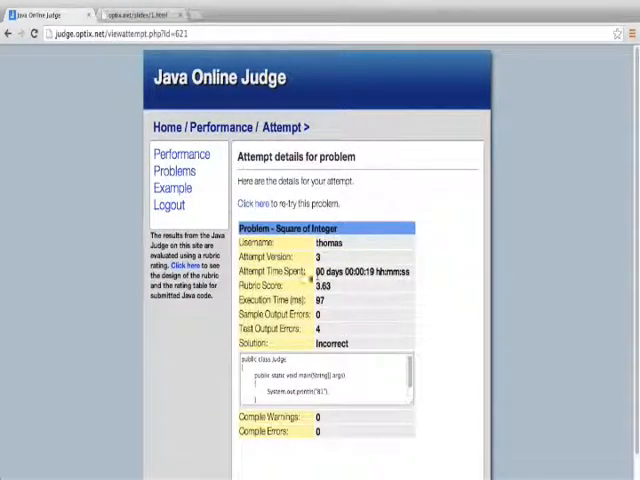
# - Retry with a Scanner-based solution that squares the input and prints it, then submit
pyautogui.click(249, 203)
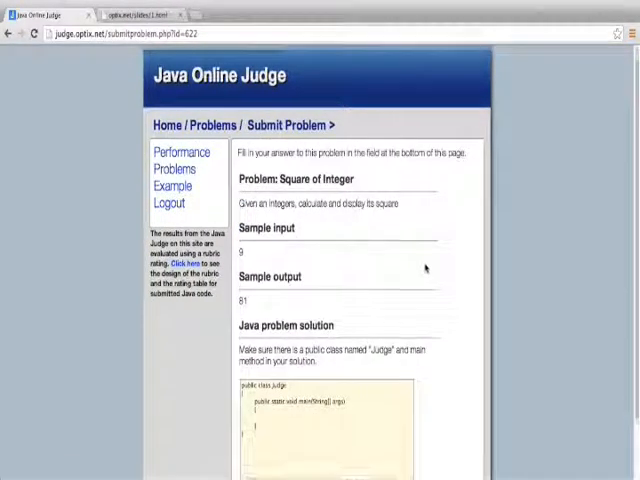
pyautogui.scroll(-3)
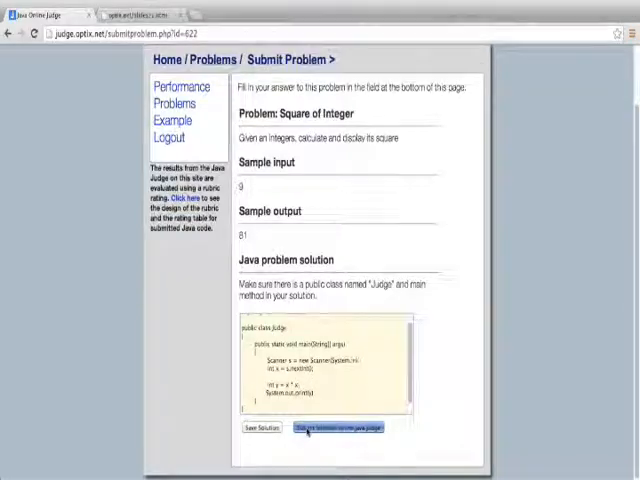
pyautogui.click(340, 427)
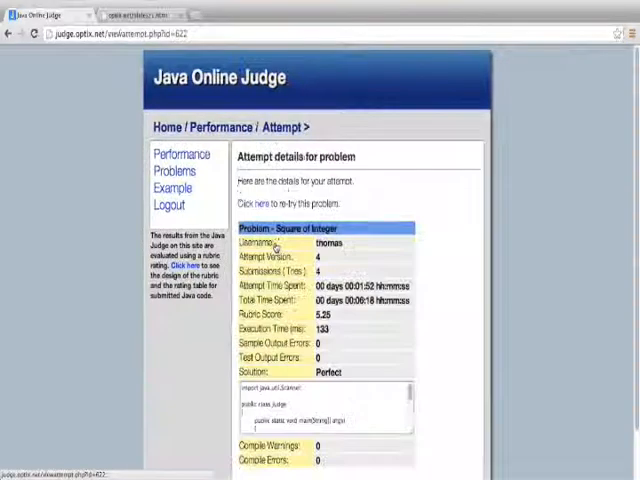
# - Scroll through the Perfect 5.25 attempt details before heading to Problems
pyautogui.scroll(-3)
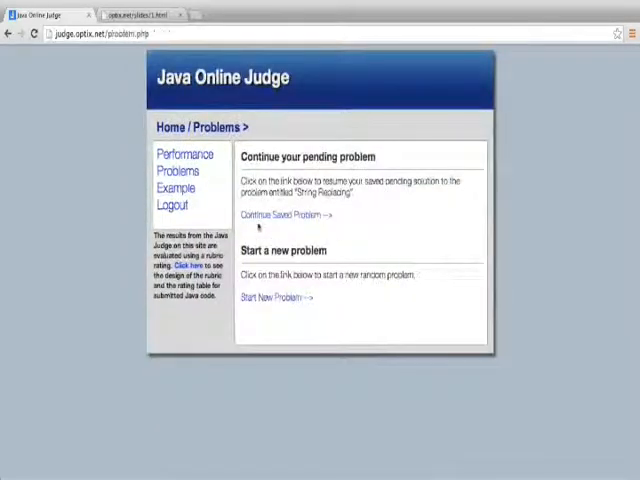
# - Log out of the student account and sign back in as admin
pyautogui.click(173, 205)
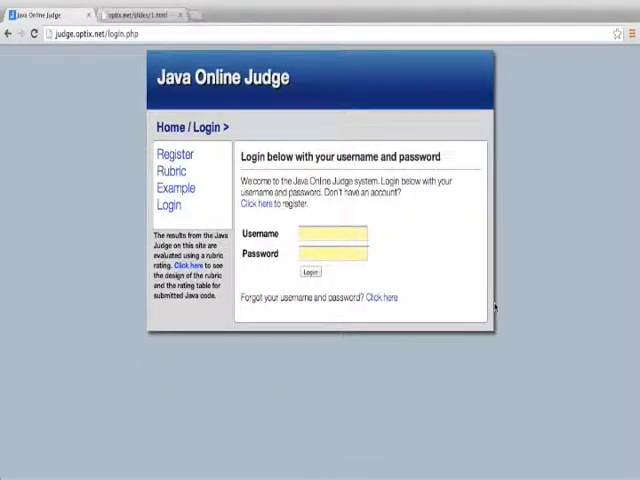
pyautogui.click(332, 233)
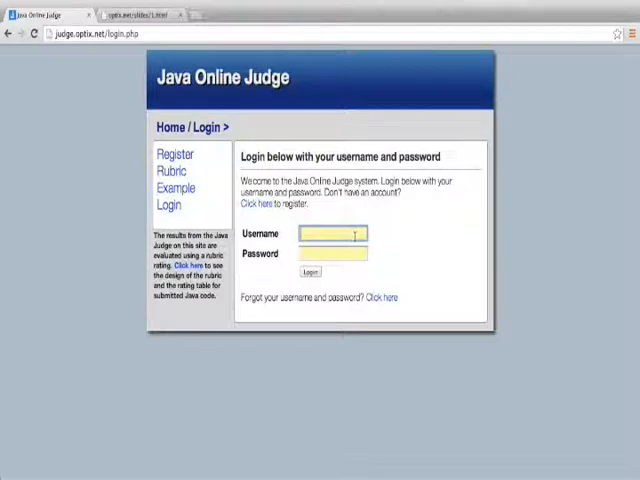
pyautogui.write('admin')
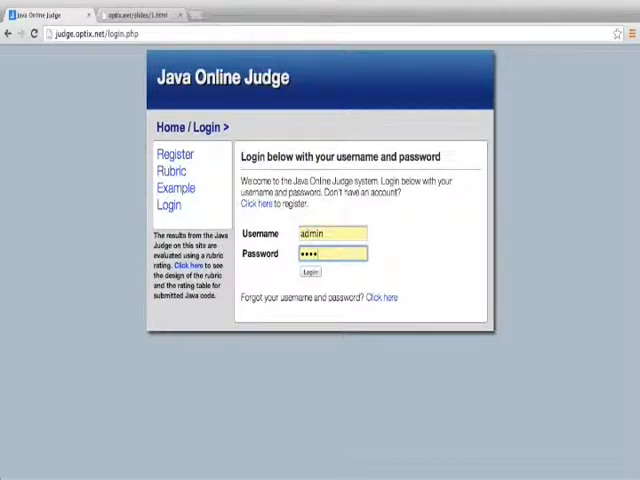
pyautogui.write('••')
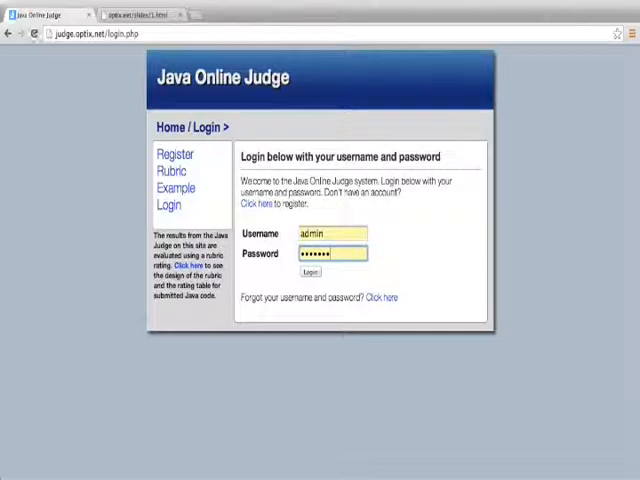
pyautogui.click(309, 271)
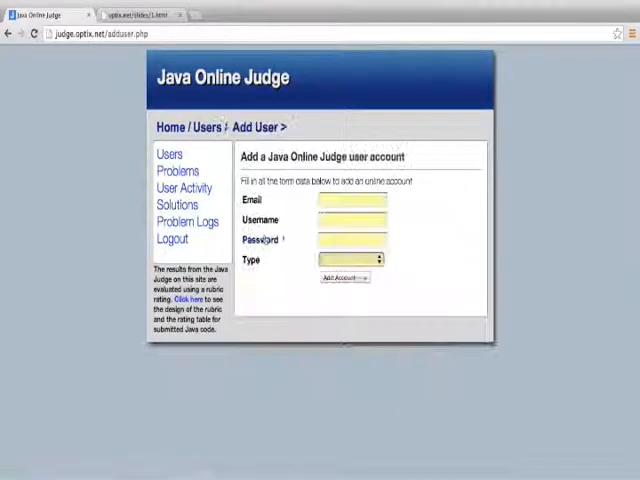
# - View the registered Users list, then open Batch Add Users and enter an account prefix
pyautogui.click(349, 259)
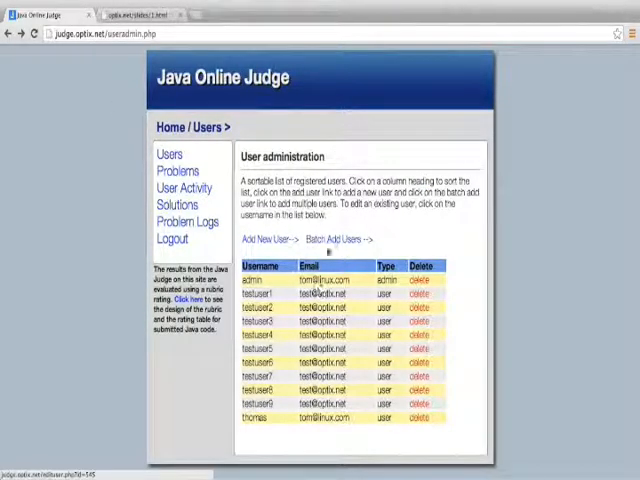
pyautogui.click(341, 240)
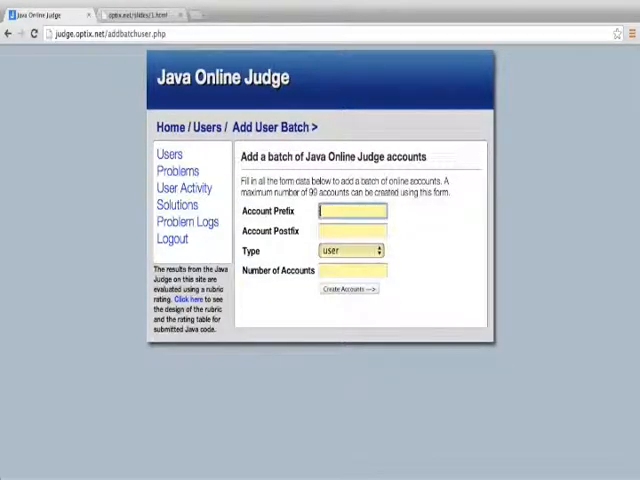
pyautogui.write('teh')
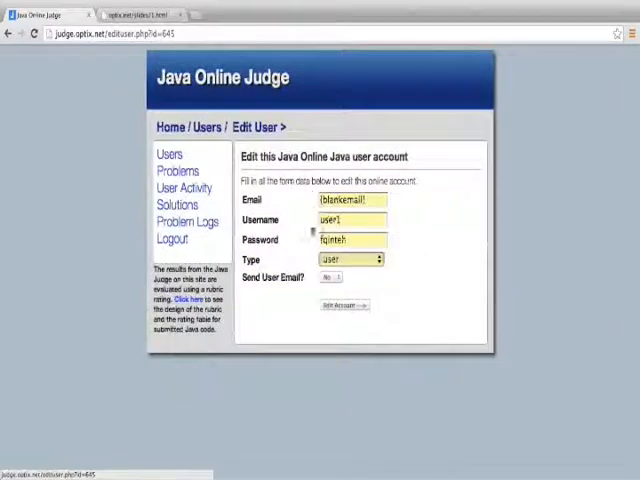
pyautogui.write('t')
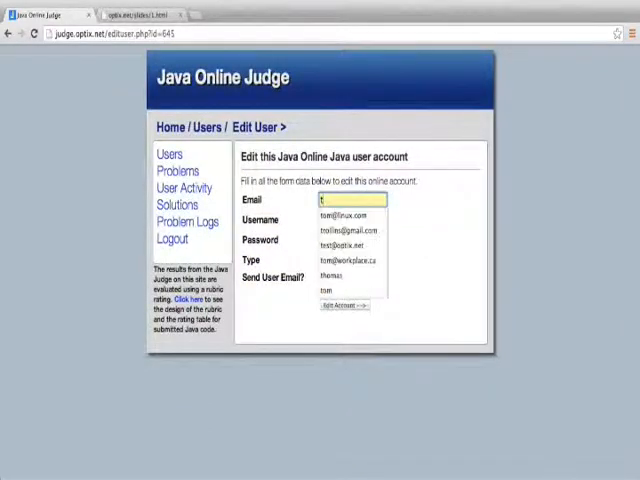
pyautogui.click(340, 203)
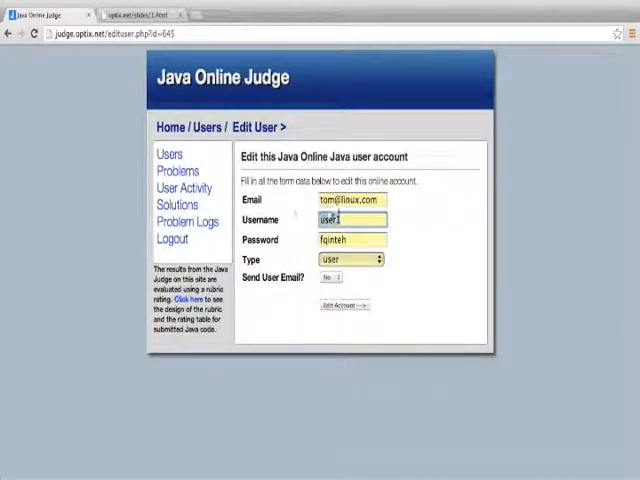
pyautogui.click(330, 278)
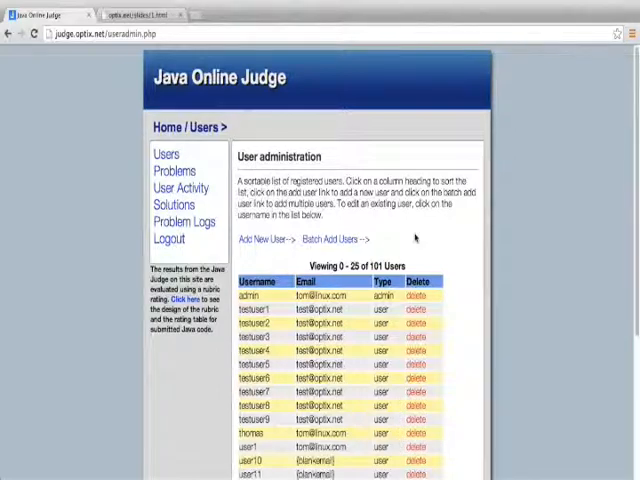
pyautogui.scroll(-3)
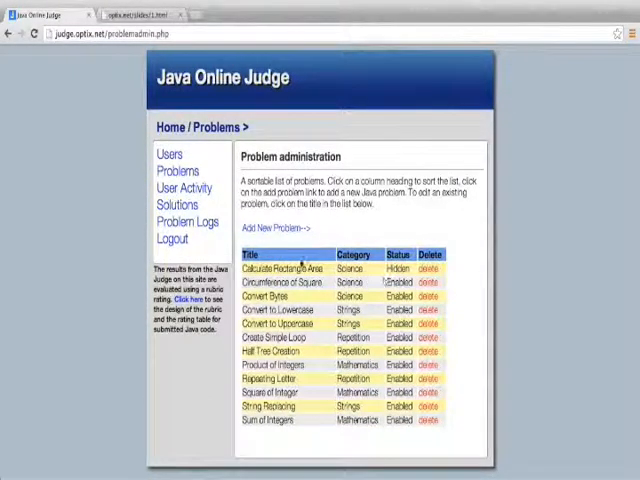
# - Edit Calculate Rectangle Area, changing its status from Hidden to Enabled
pyautogui.click(277, 268)
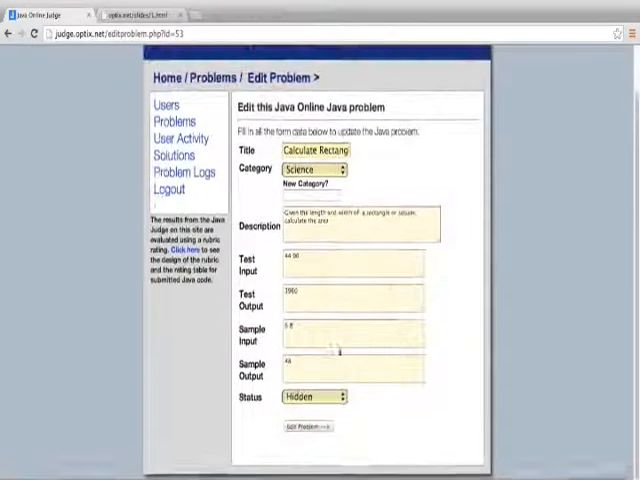
pyautogui.click(314, 397)
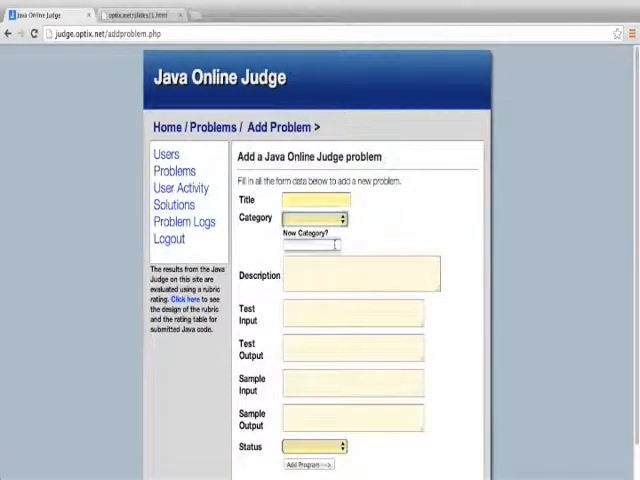
pyautogui.write('new')
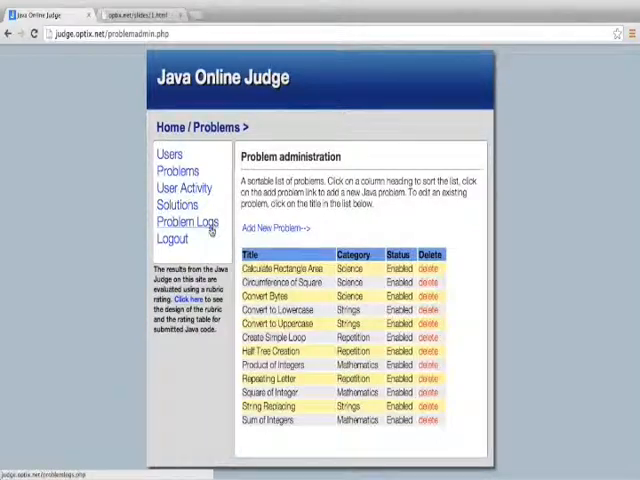
# - Open testuser1's problem log and scroll to its category and solution details
pyautogui.click(182, 188)
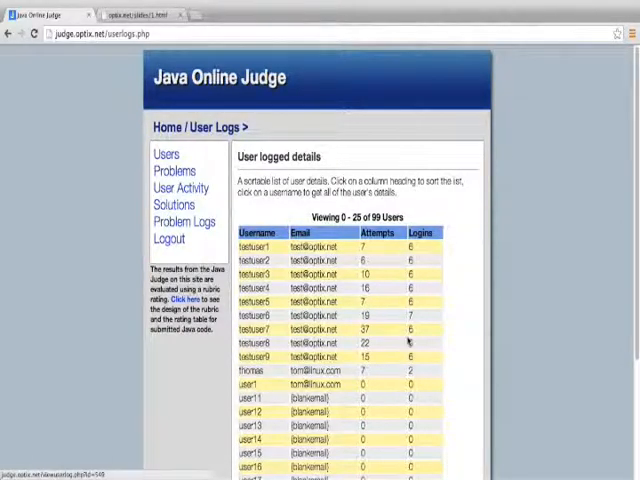
pyautogui.click(254, 247)
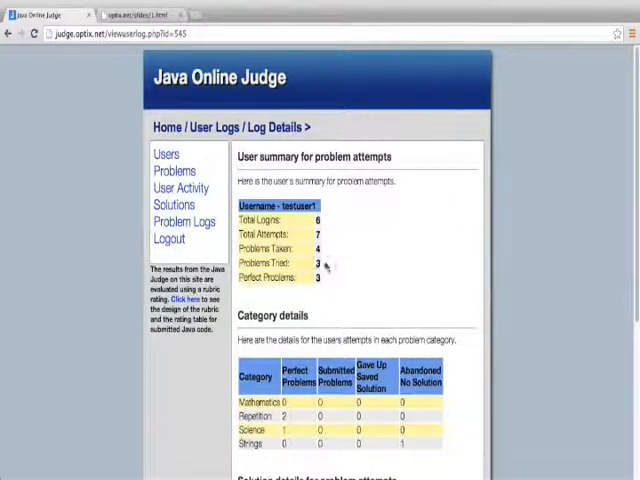
pyautogui.moveTo(328, 265)
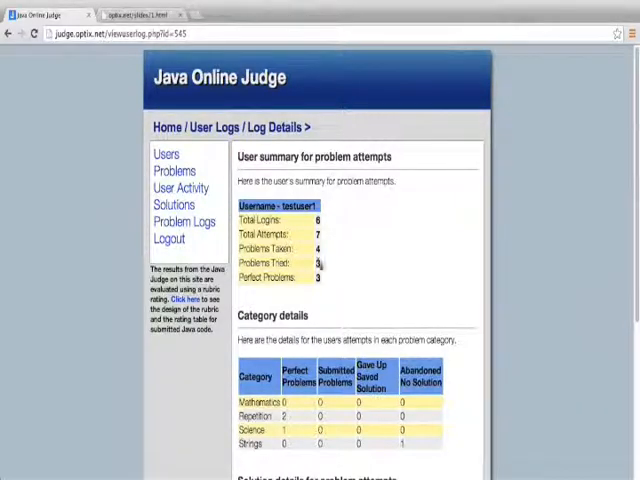
pyautogui.scroll(-3)
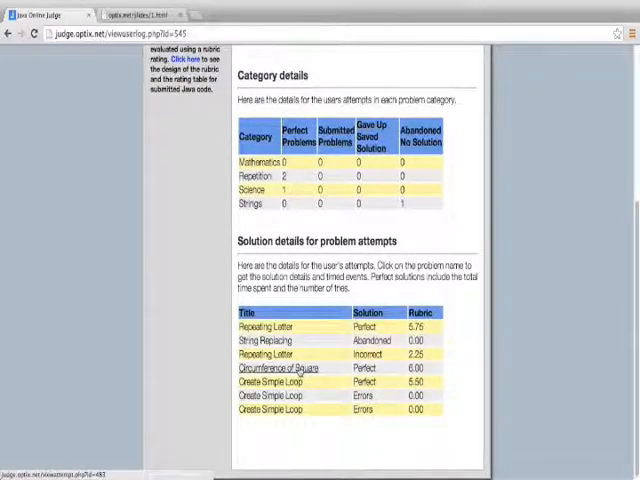
# - Open testuser1's Circumference of Square attempt and scroll through its details
pyautogui.click(281, 367)
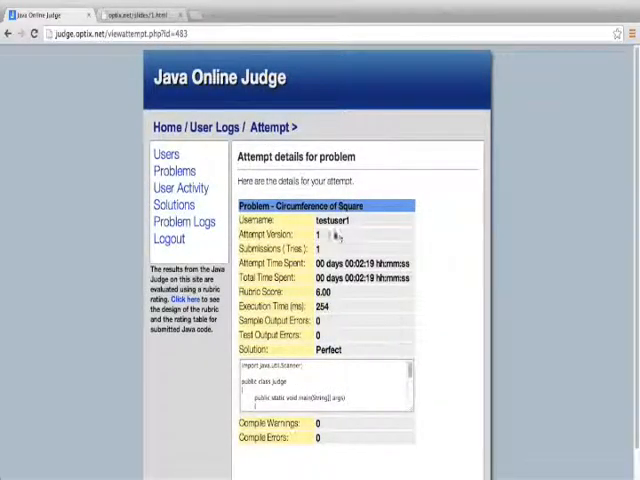
pyautogui.scroll(-3)
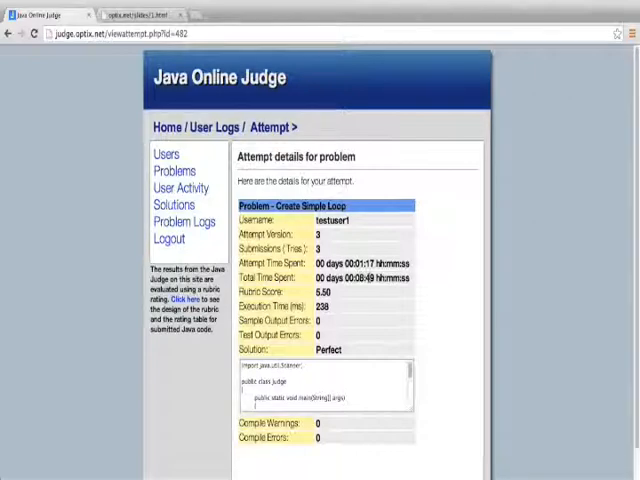
pyautogui.moveTo(375, 320)
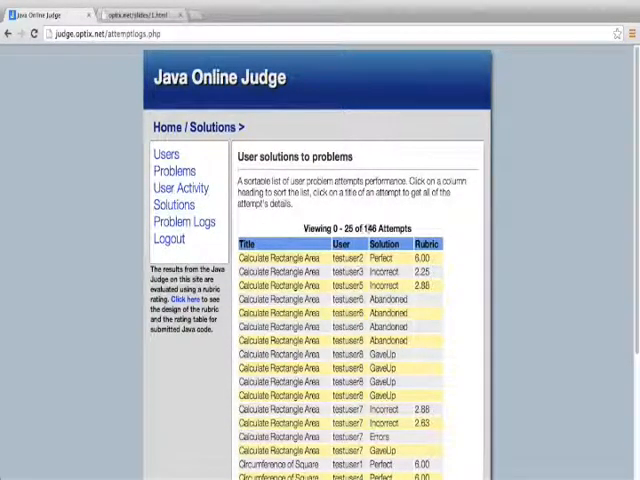
# - Re-sort the 146 solution attempts by user, then by problem title
pyautogui.scroll(-3)
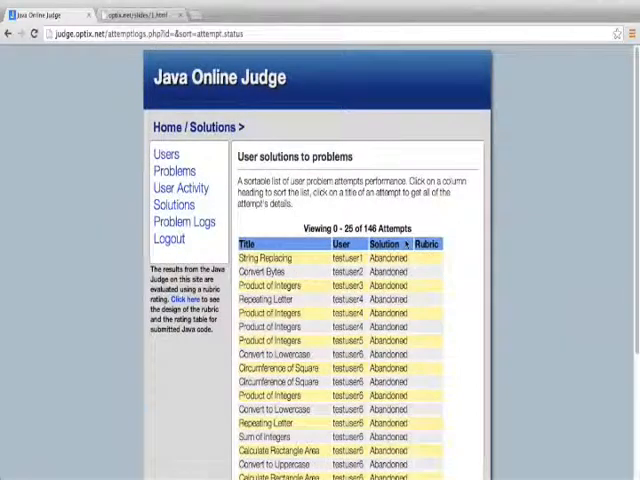
pyautogui.click(343, 244)
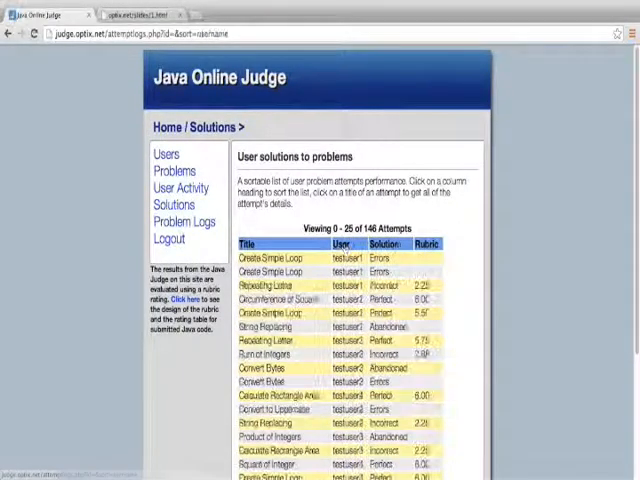
pyautogui.click(247, 241)
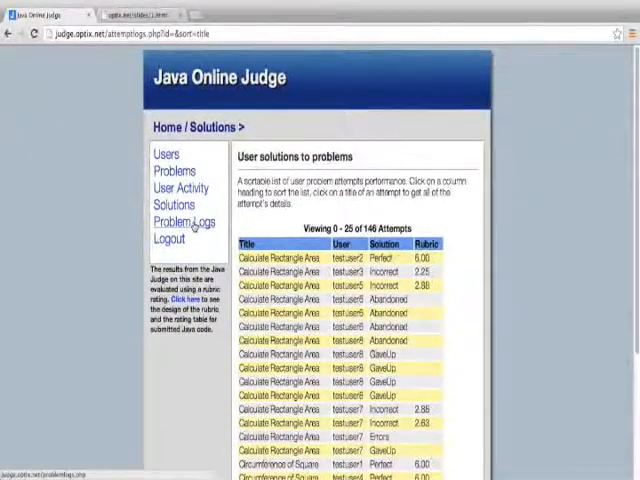
# - Scroll through Problem Logs' category and solution summaries for all 12 problems
pyautogui.click(184, 222)
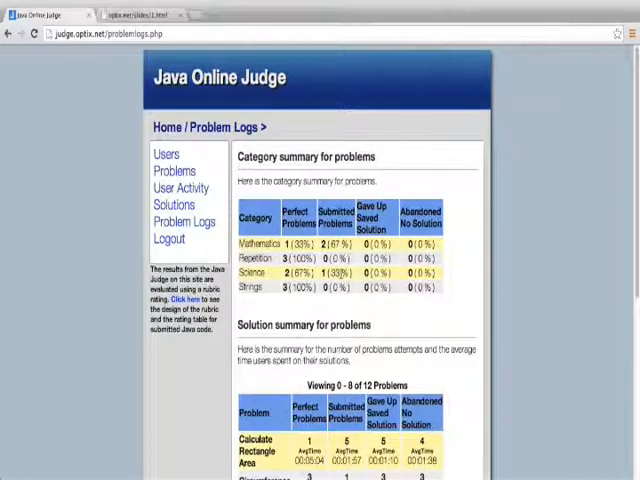
pyautogui.scroll(-3)
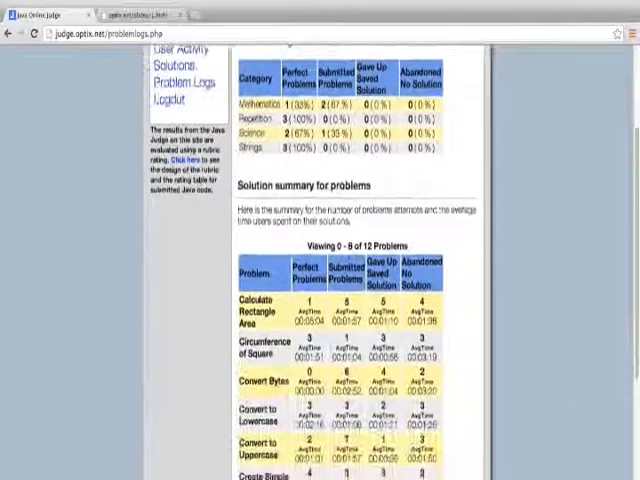
pyautogui.scroll(-3)
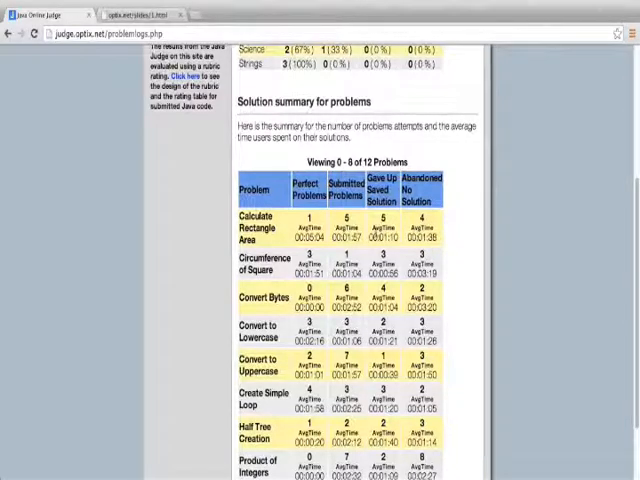
pyautogui.scroll(-3)
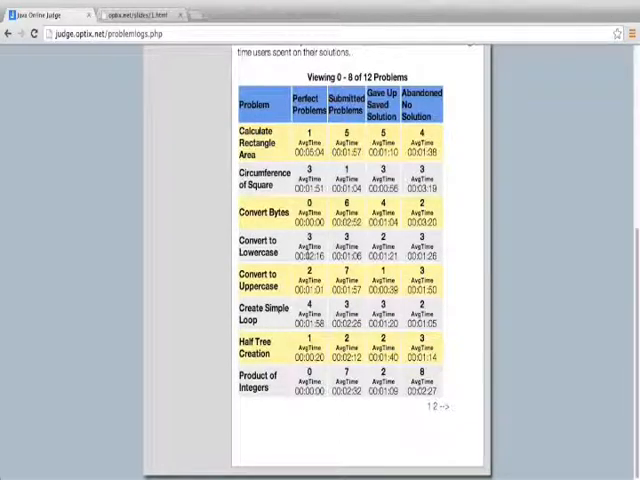
pyautogui.scroll(-3)
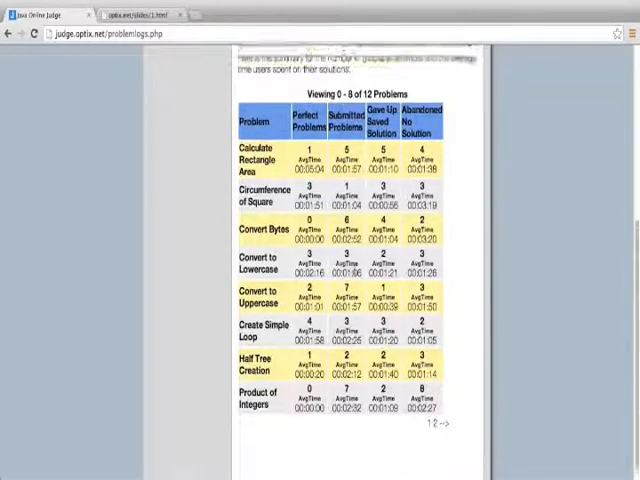